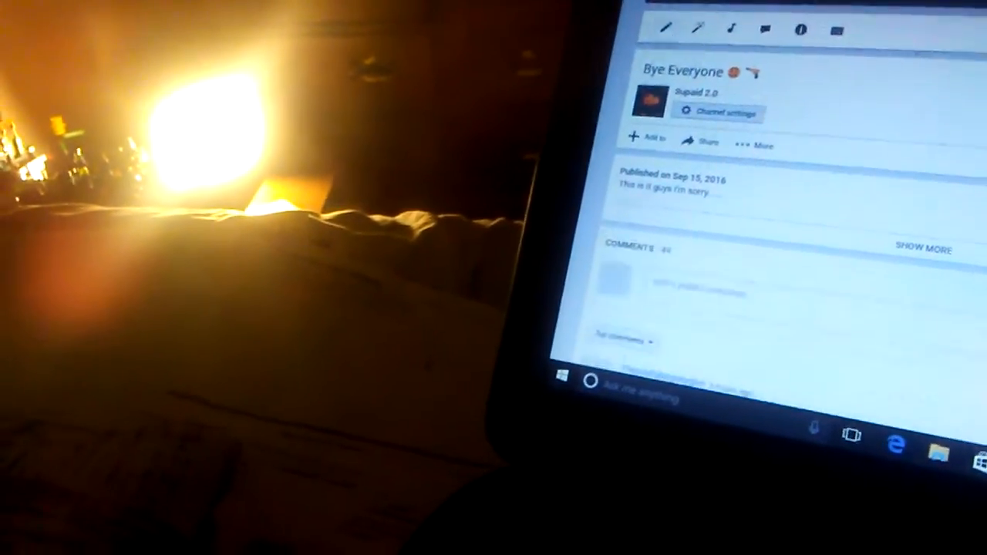
scroll(down, 3)
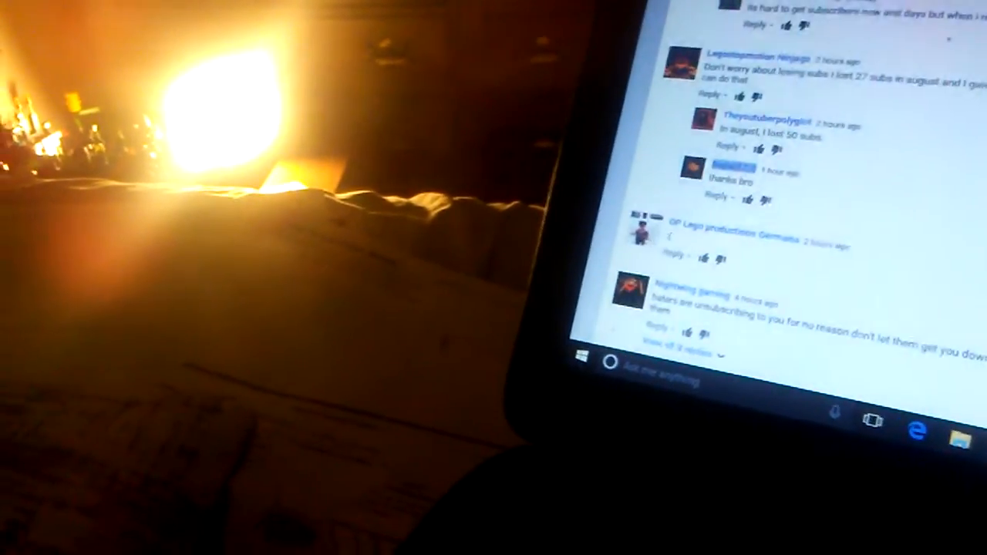